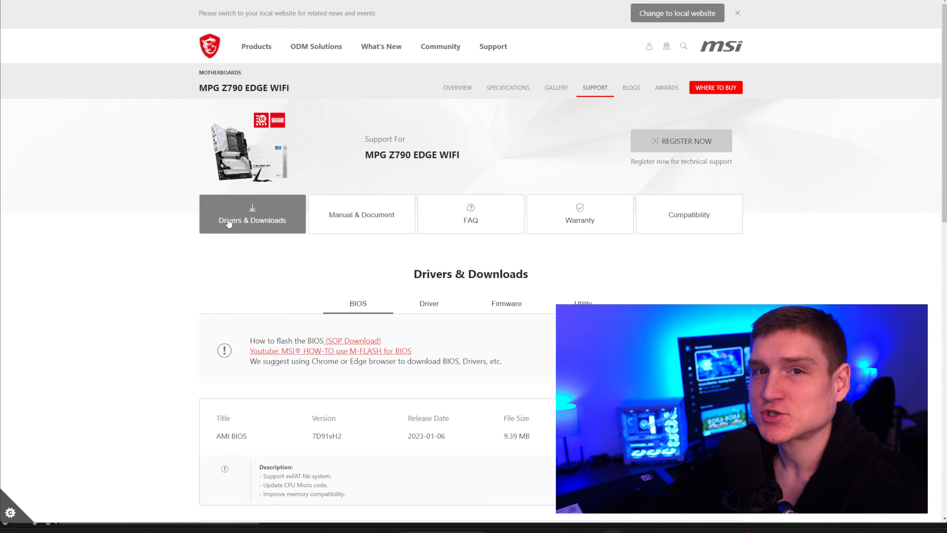
pyautogui.scroll(-3)
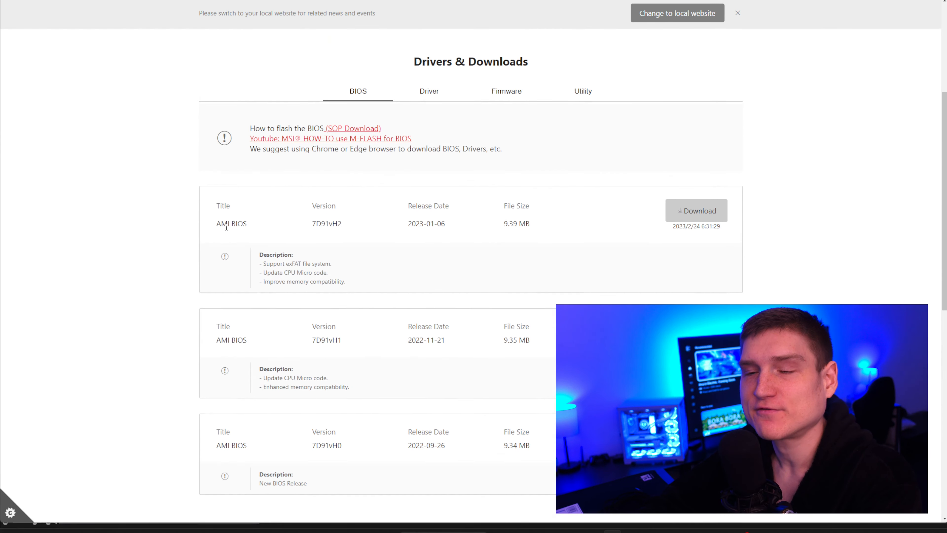